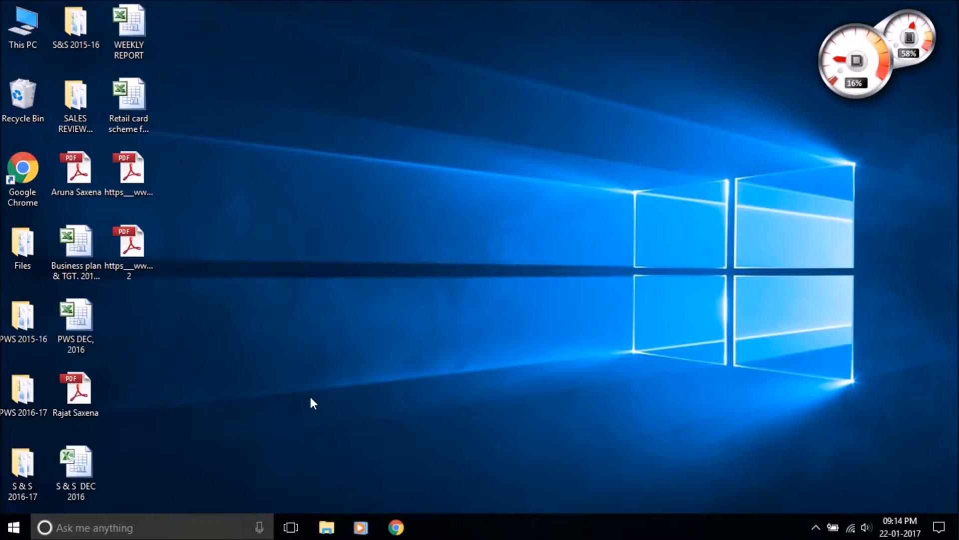
Step: Find 'Turn Windows features on or off' by searching 'windows' and scroll to the Linux entry
type("windows feature")
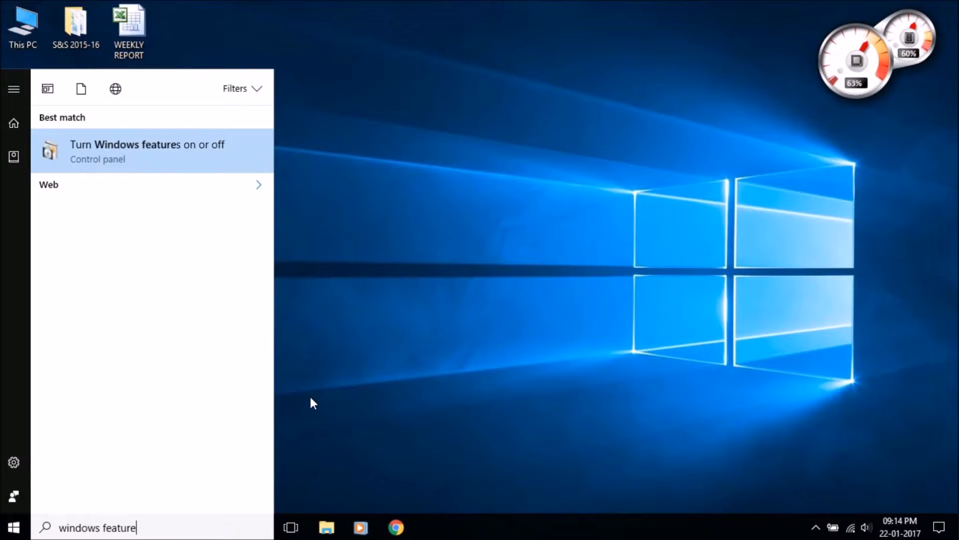
mouse_move(162, 163)
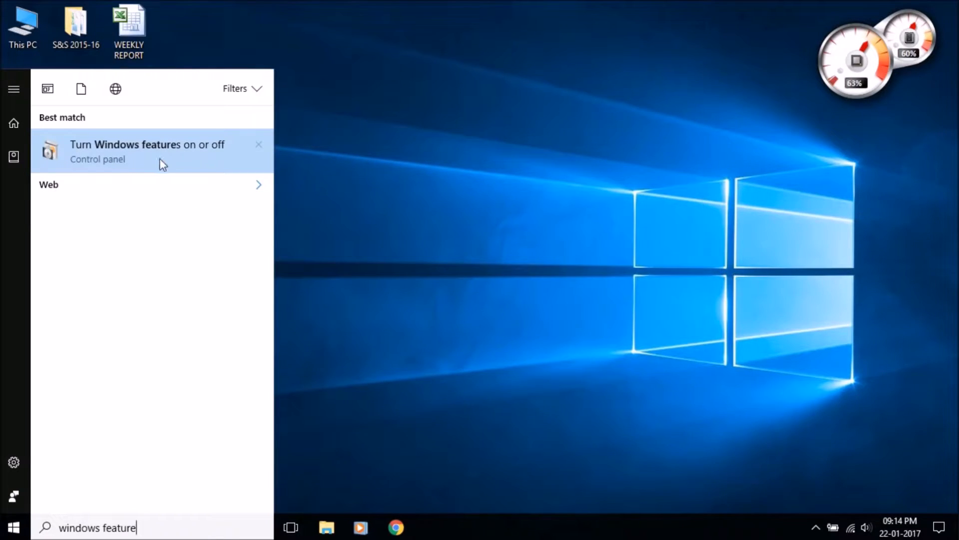
left_click(147, 150)
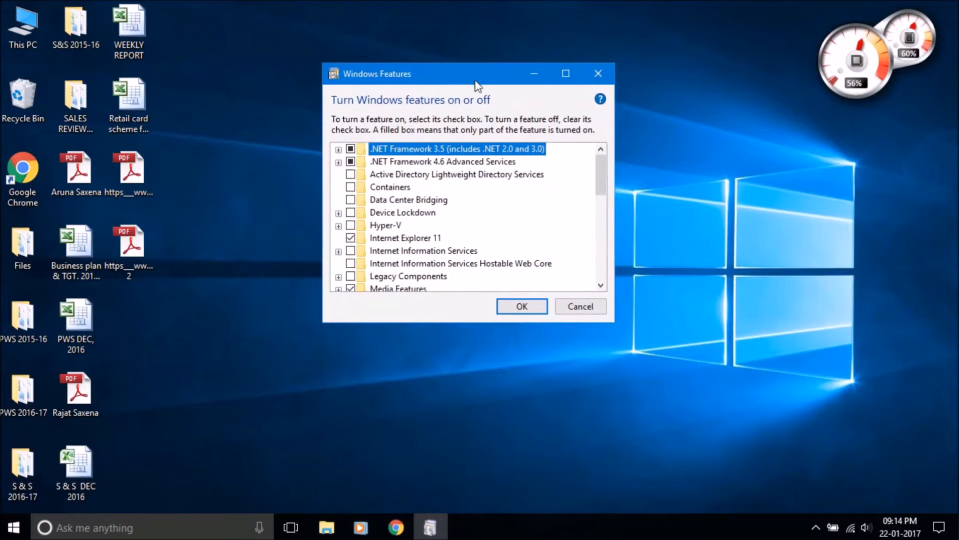
scroll("down", 3)
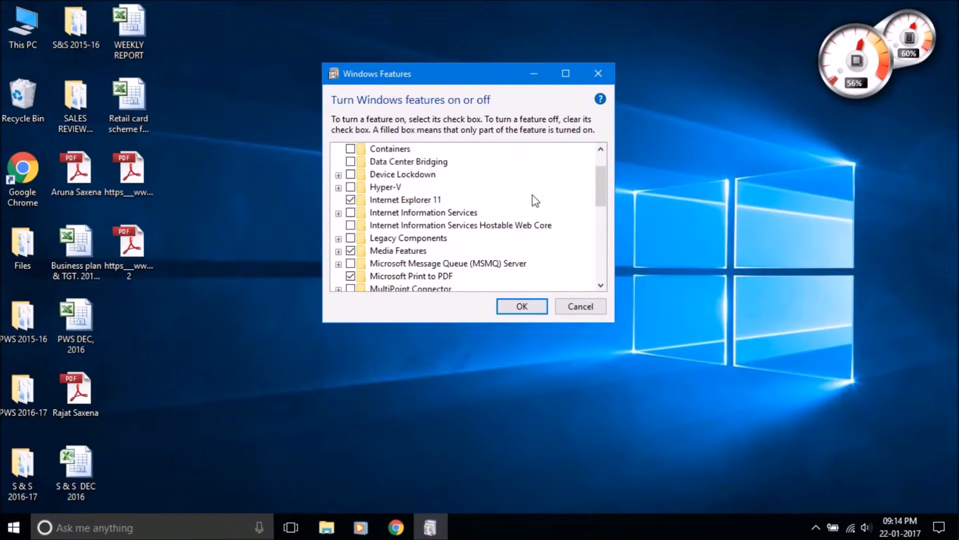
scroll("down", 3)
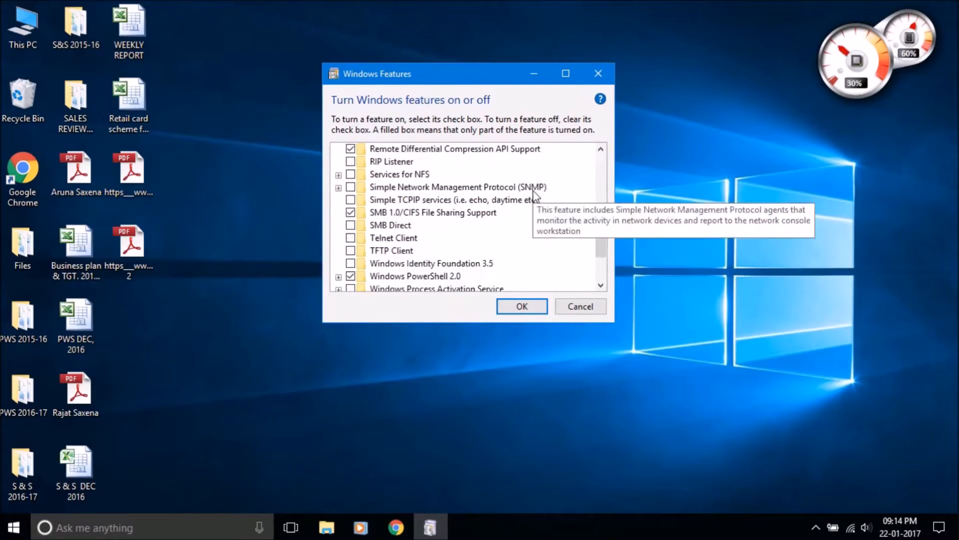
scroll("down", 3)
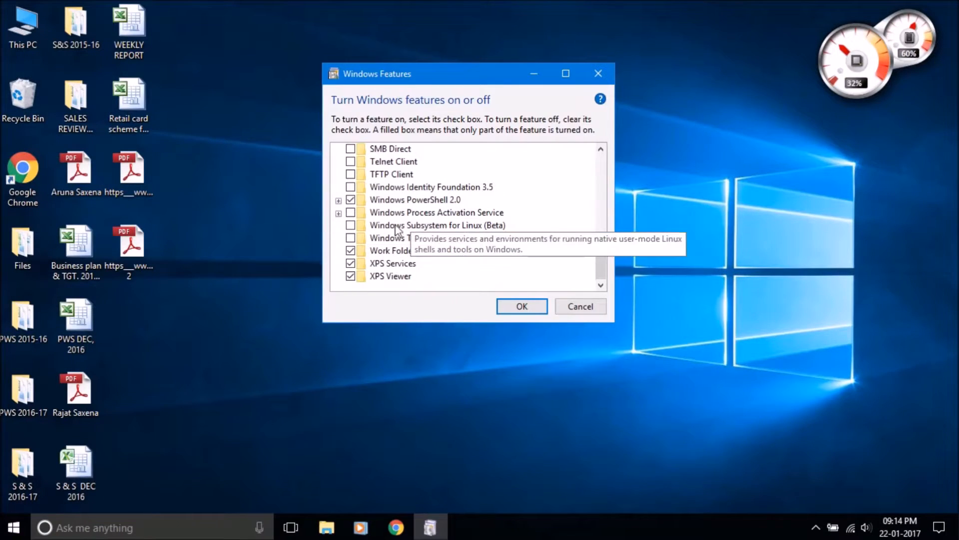
mouse_move(475, 231)
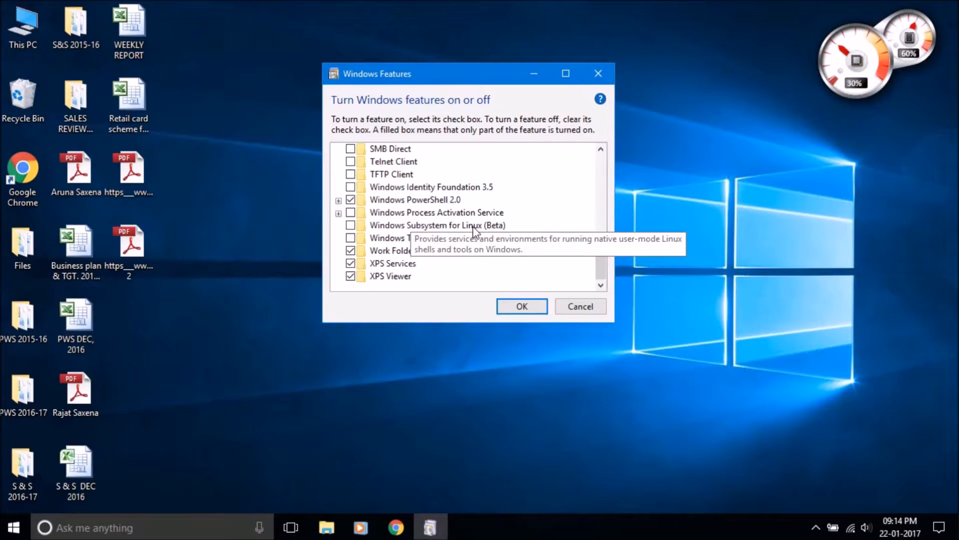
mouse_move(367, 230)
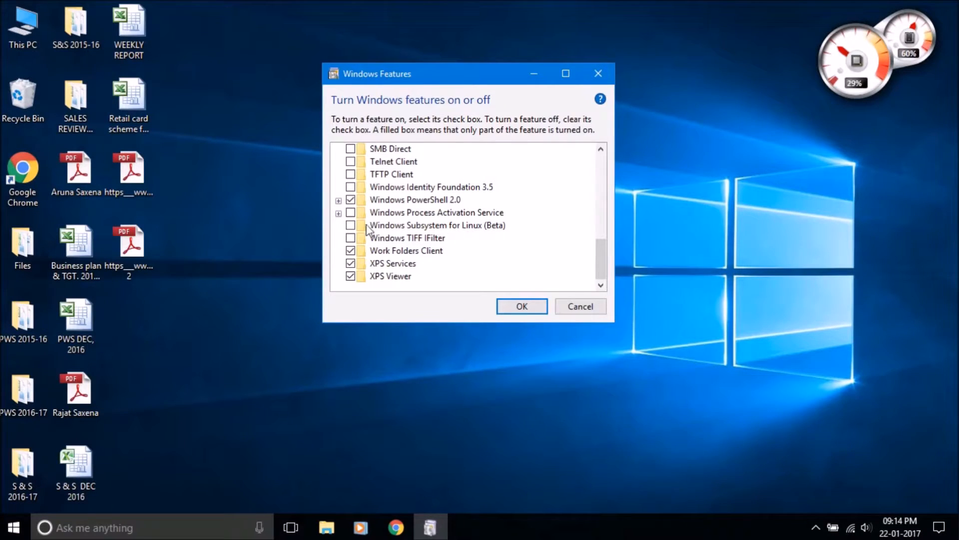
Step: Enable Windows Subsystem for Linux (Beta) and confirm the feature change with OK
left_click(351, 225)
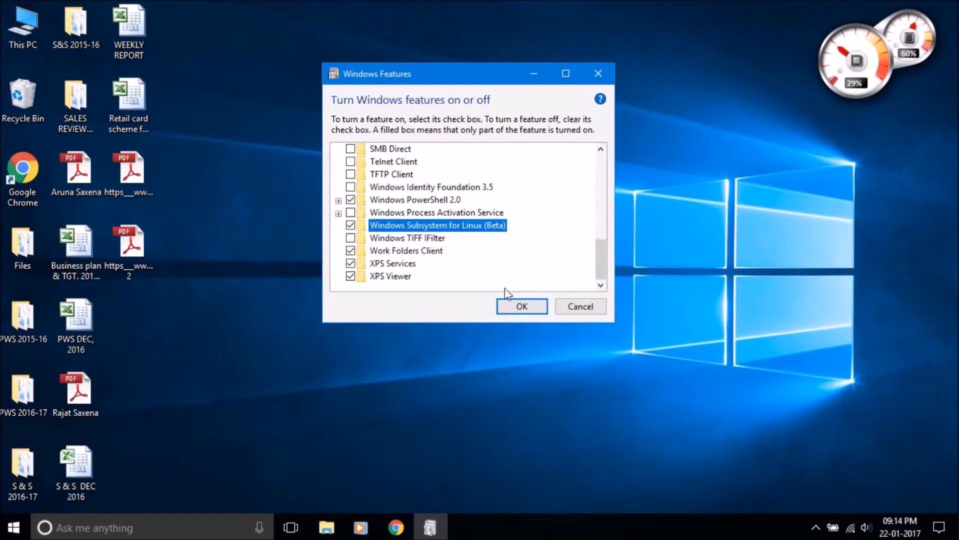
left_click(522, 306)
type("cm")
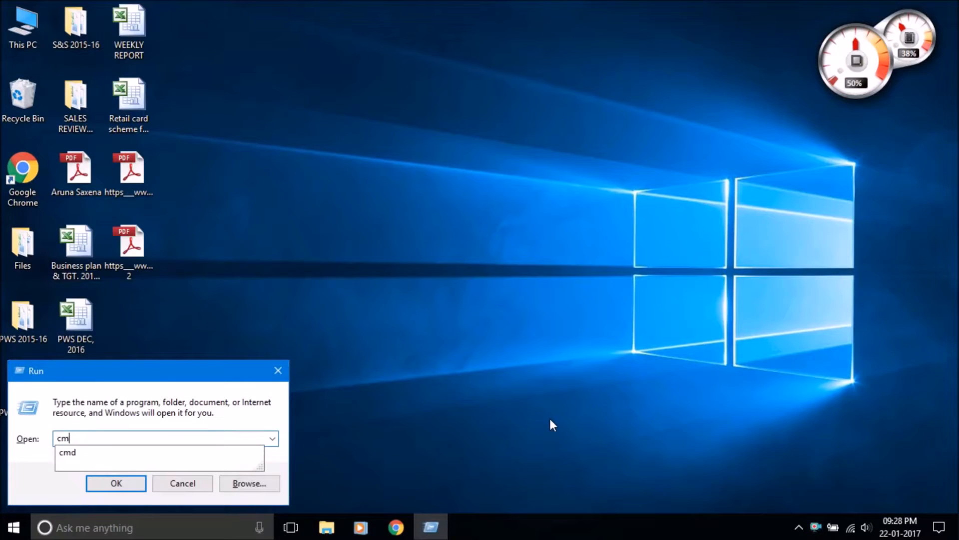
Step: Run bash.exe in Command Prompt and accept the Ubuntu on Windows install
left_click(116, 483)
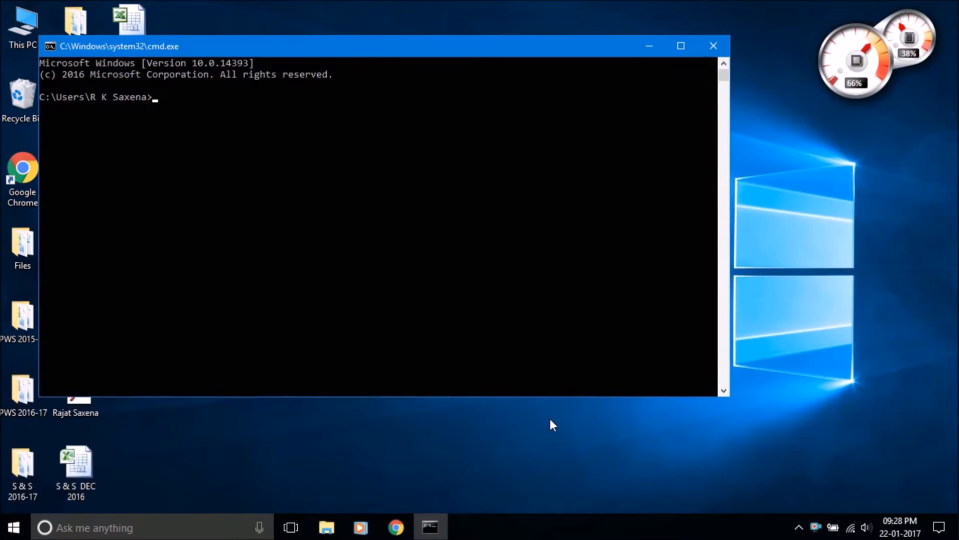
type("bash.")
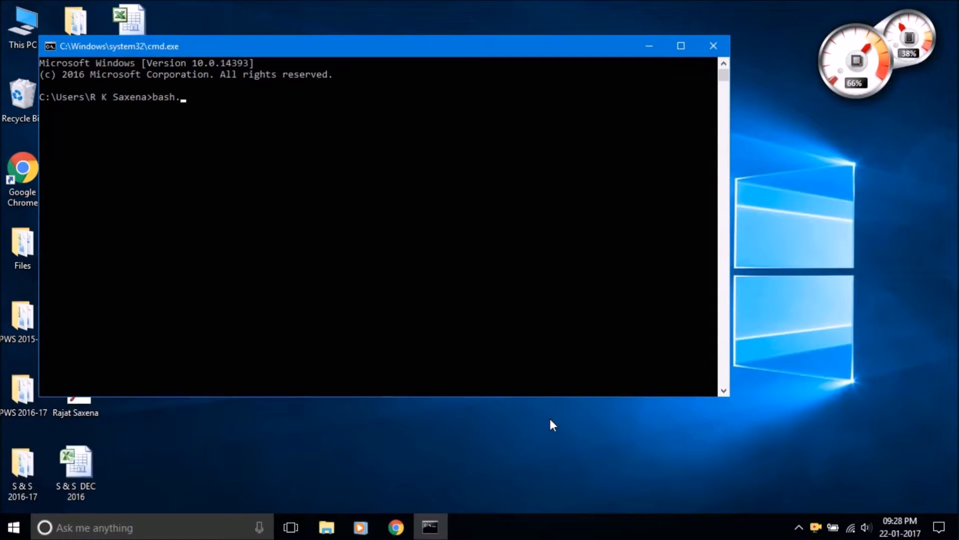
type("exe")
type("y")
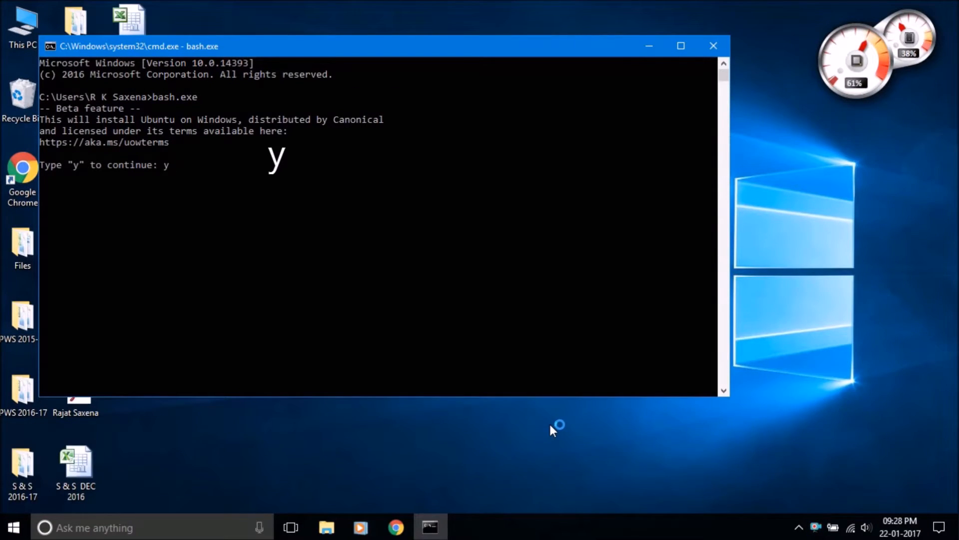
key("Return")
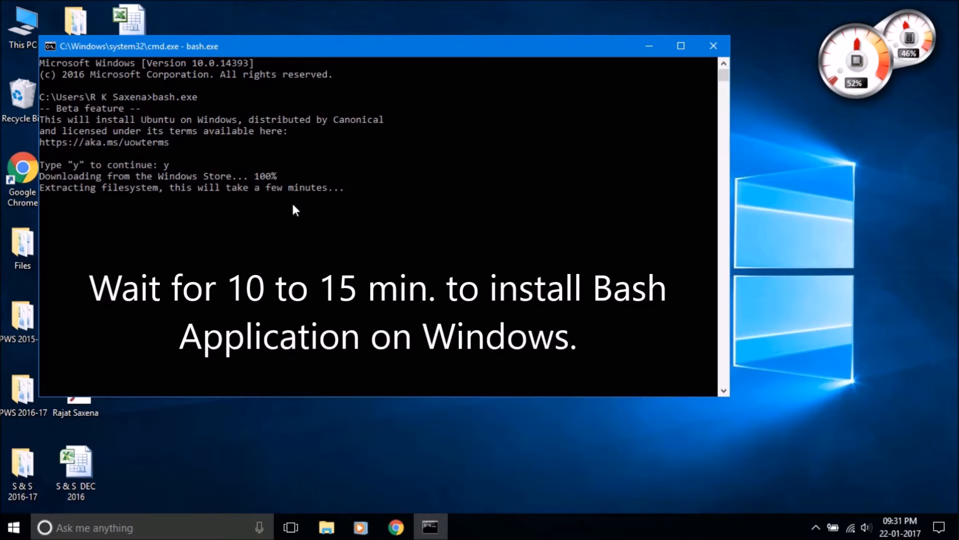
mouse_move(294, 217)
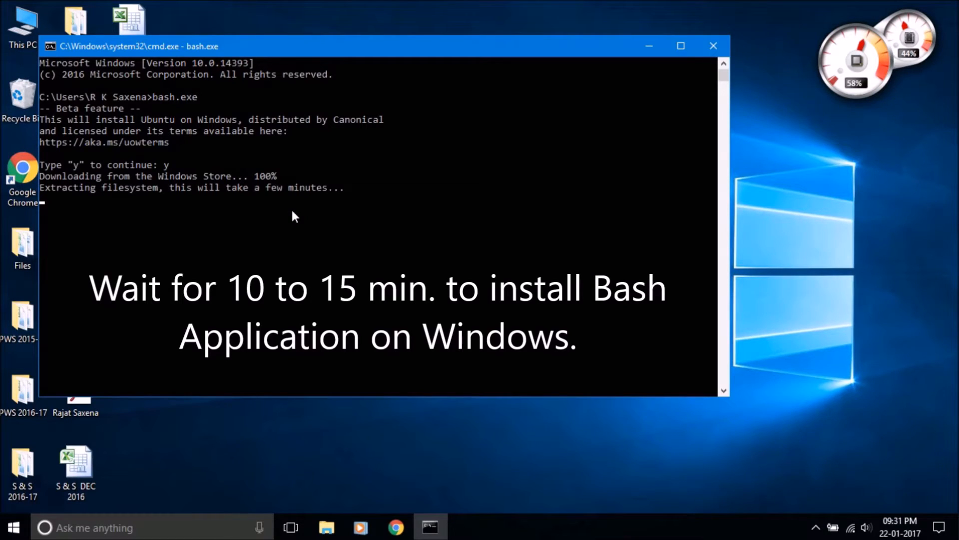
Step: Wait through the download and filesystem extraction, then leave the Command Prompt for the desktop
left_click(294, 214)
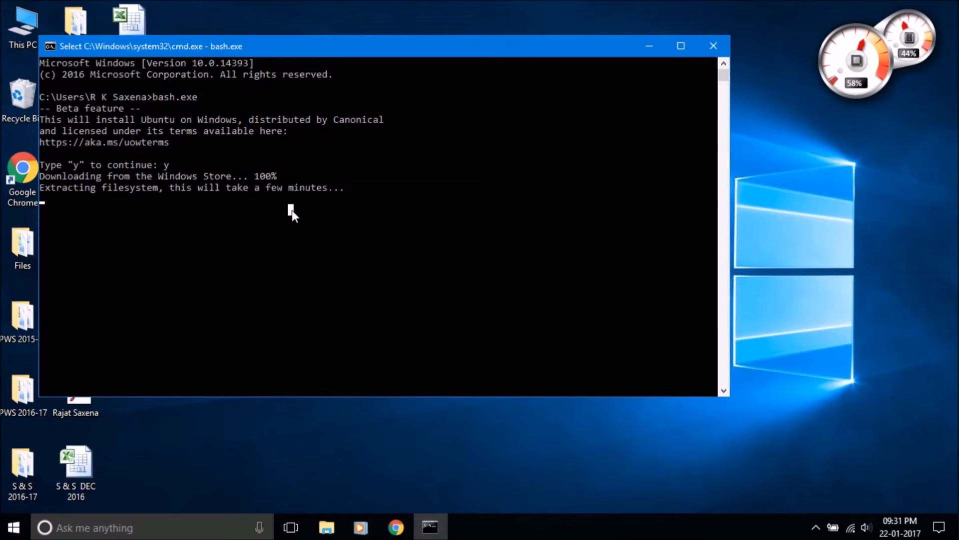
left_click(713, 45)
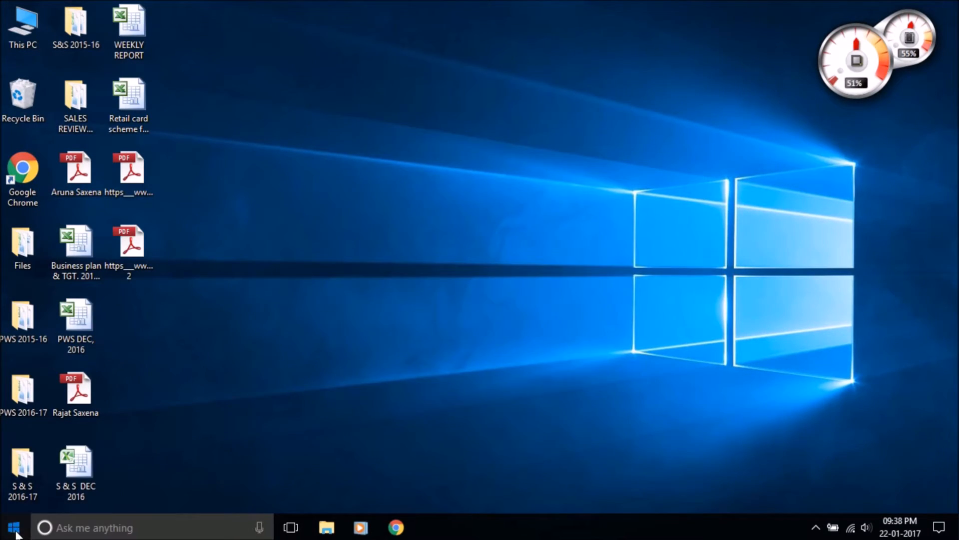
Step: Launch Bash on Ubuntu on Windows from the Start menu's program list
left_click(13, 526)
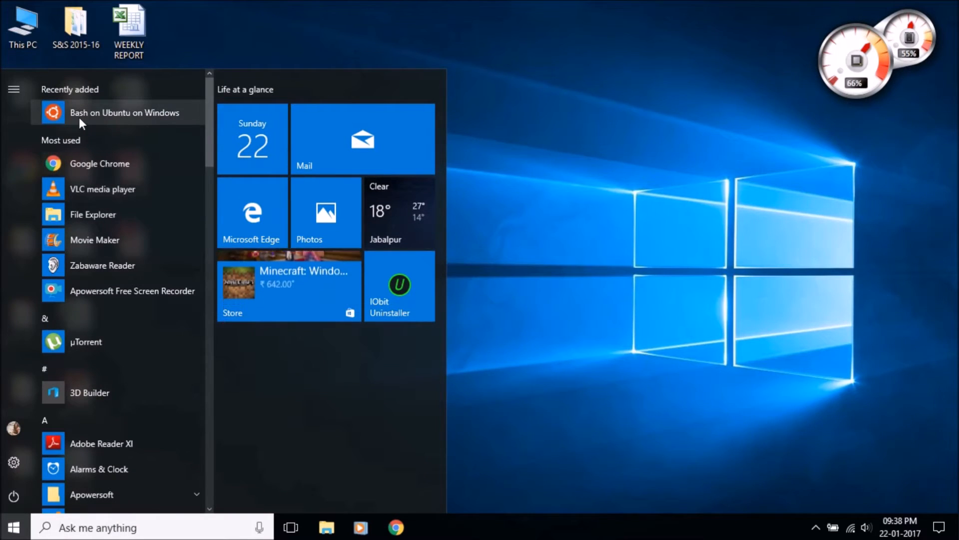
left_click(125, 113)
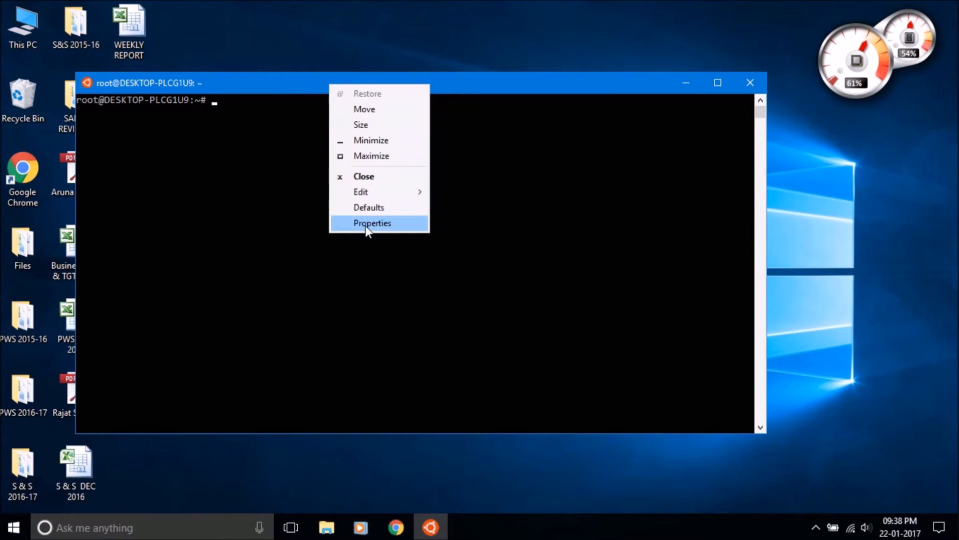
Step: Enlarge the console font to size 36 via Properties and dismiss the shortcut error
left_click(372, 223)
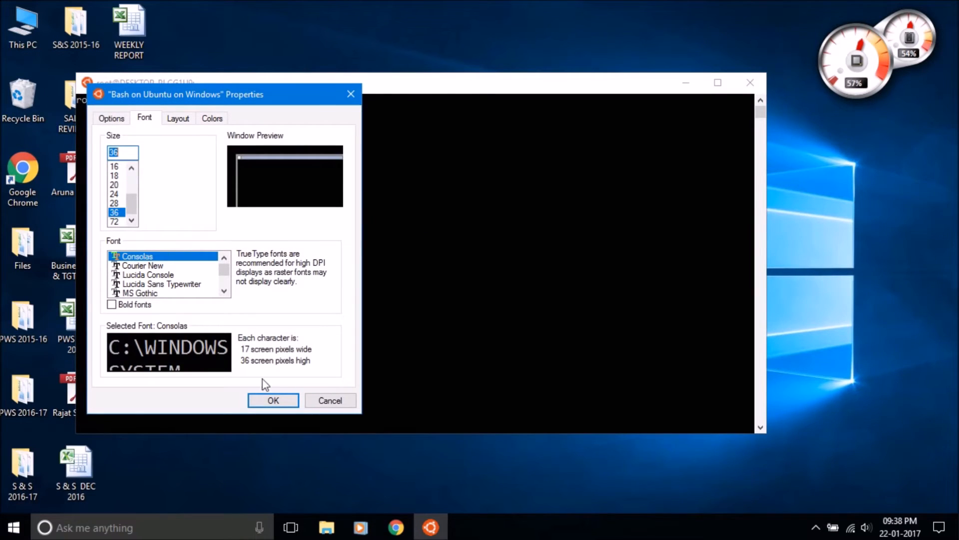
left_click(272, 400)
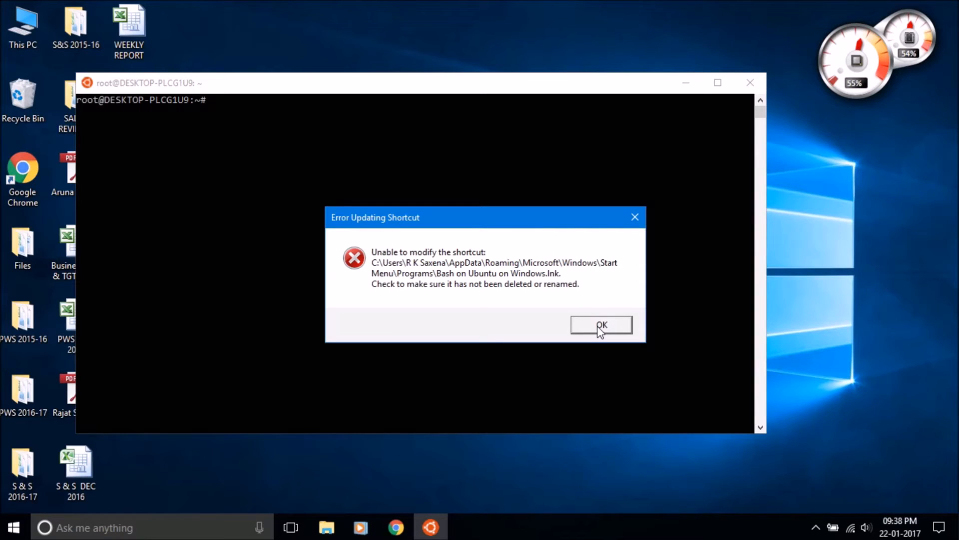
left_click(602, 323)
type("time")
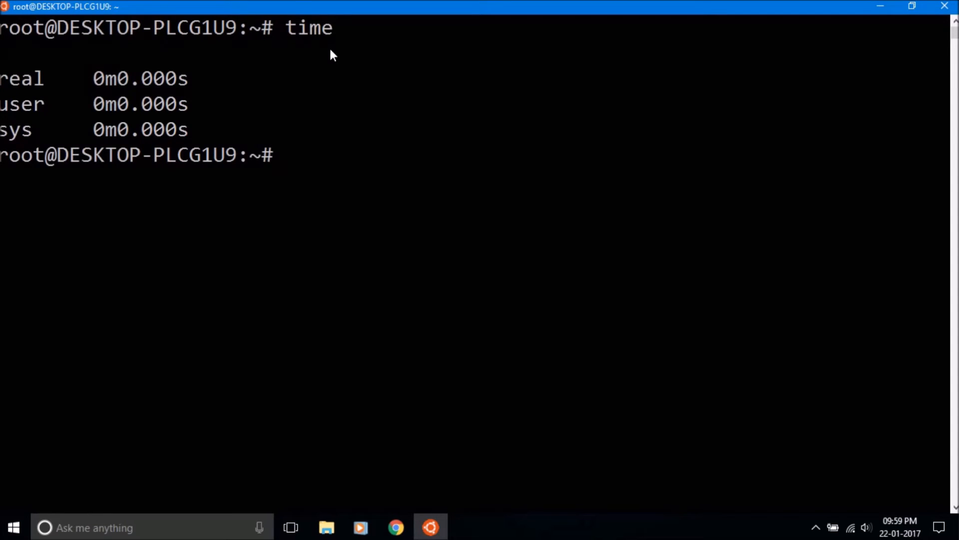
Step: Run date and cal showing Sun Jan 22 2017 and the January 2017 calendar, then enter clear
type("dat")
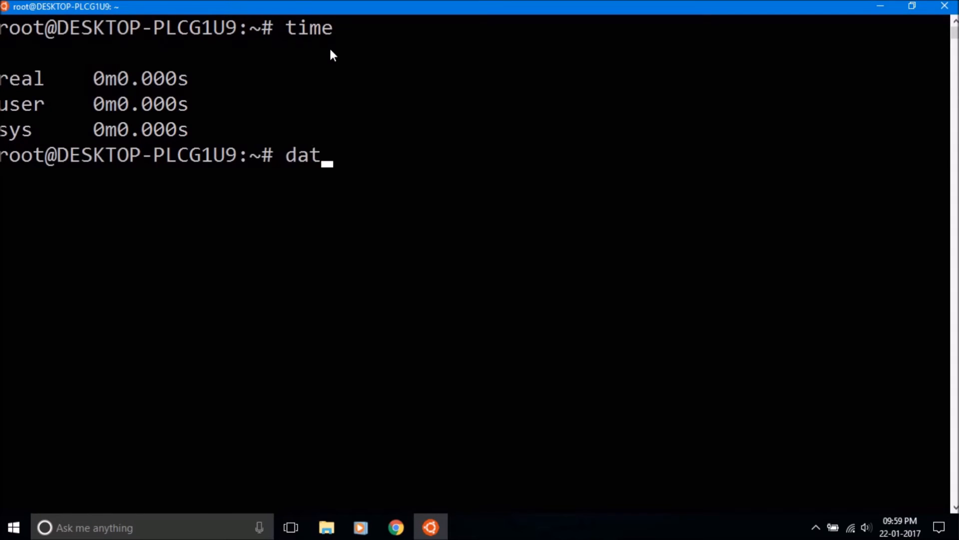
key("Return")
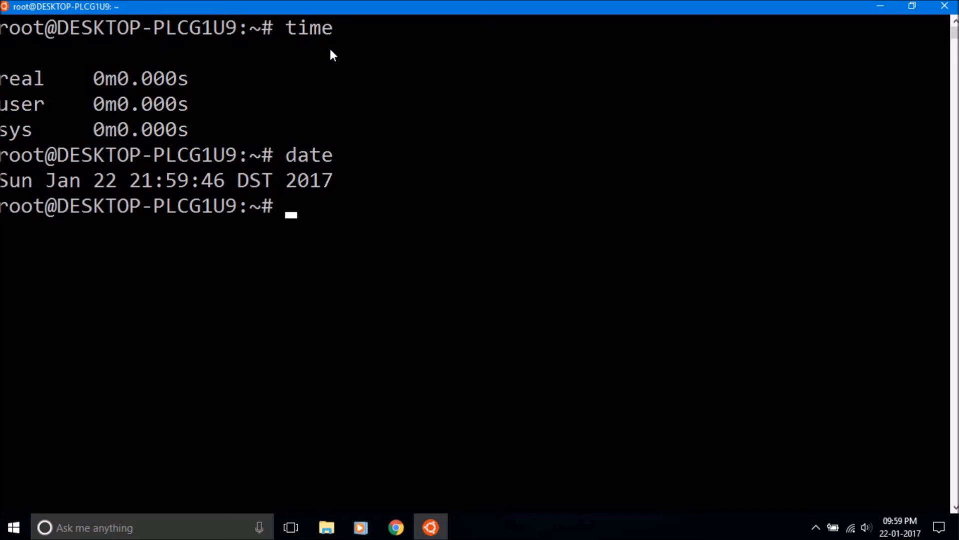
type("cal")
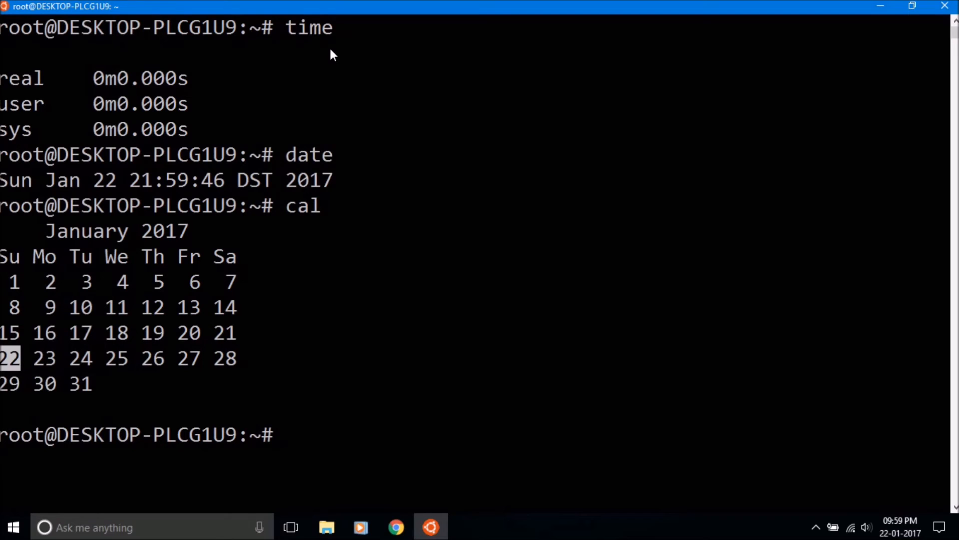
type("clear")
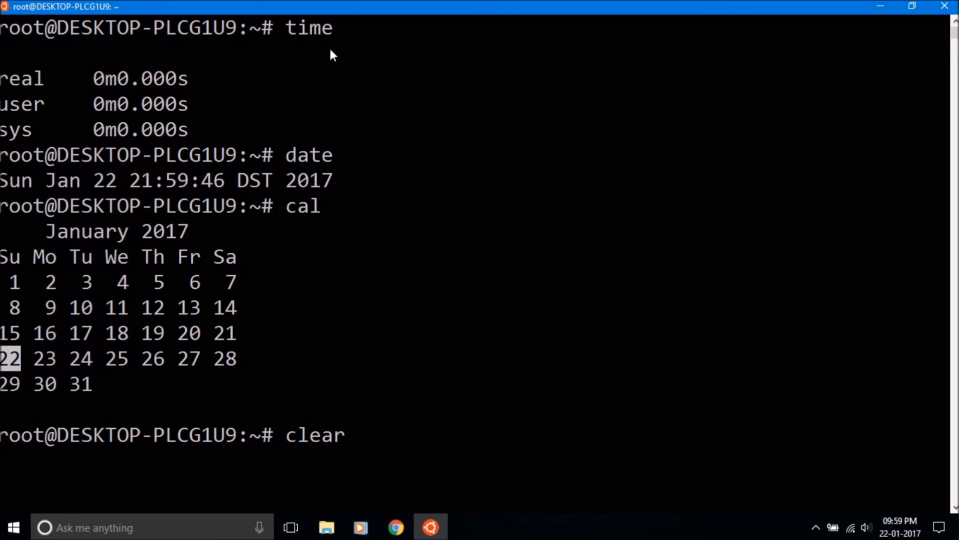